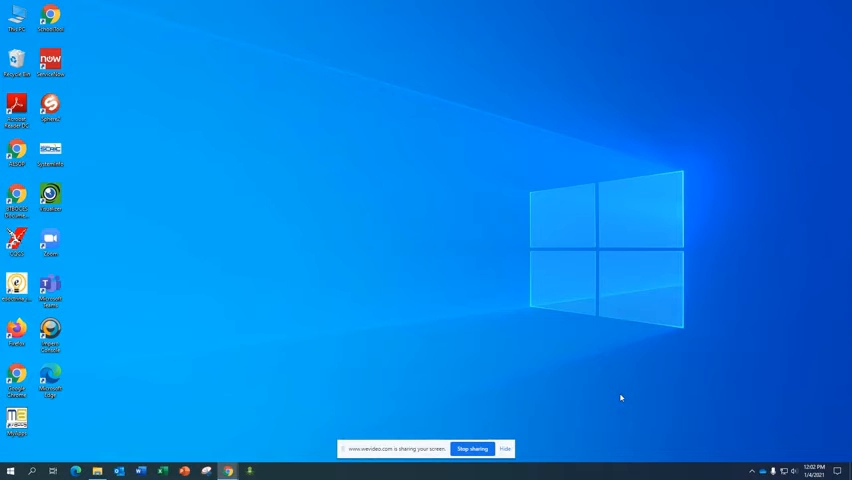
mouse_move(606, 409)
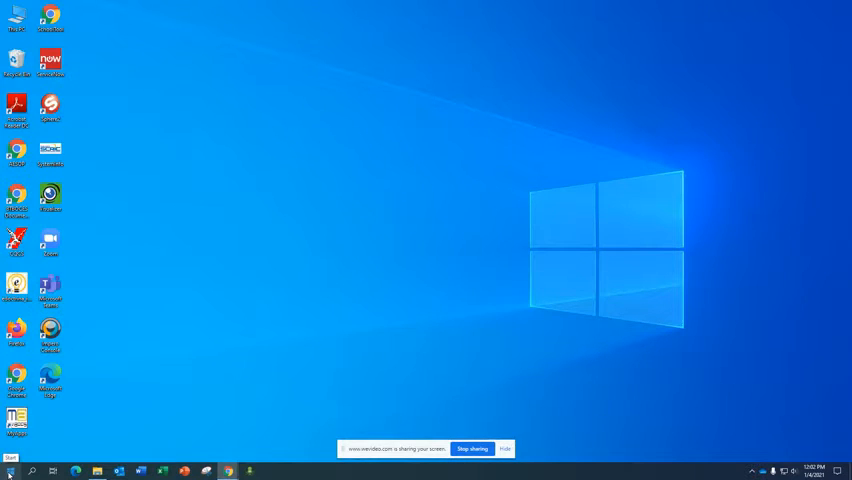
Step: Open the Start menu app list and scroll down to the Qwizdom folder showing OKTOPUS
left_click(10, 470)
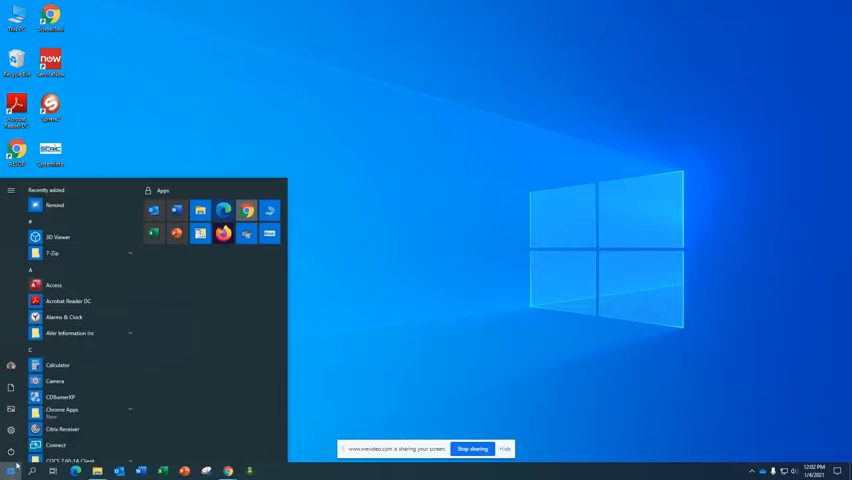
scroll("down", 3)
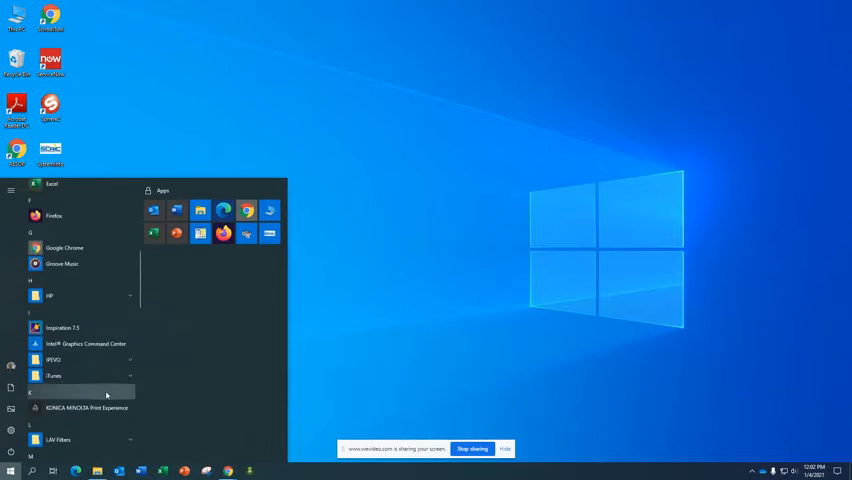
scroll("down", 3)
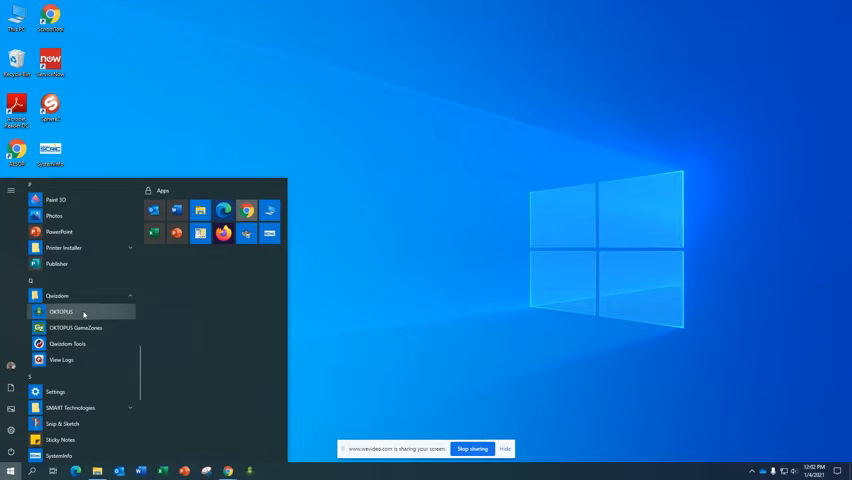
mouse_move(73, 312)
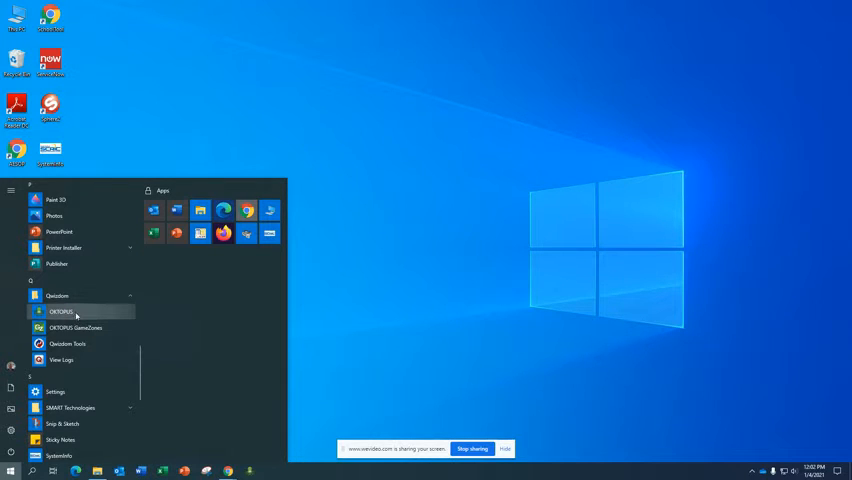
Step: Show OKTOPUS's shortcut menu with its More options, including Run as administrator
right_click(60, 311)
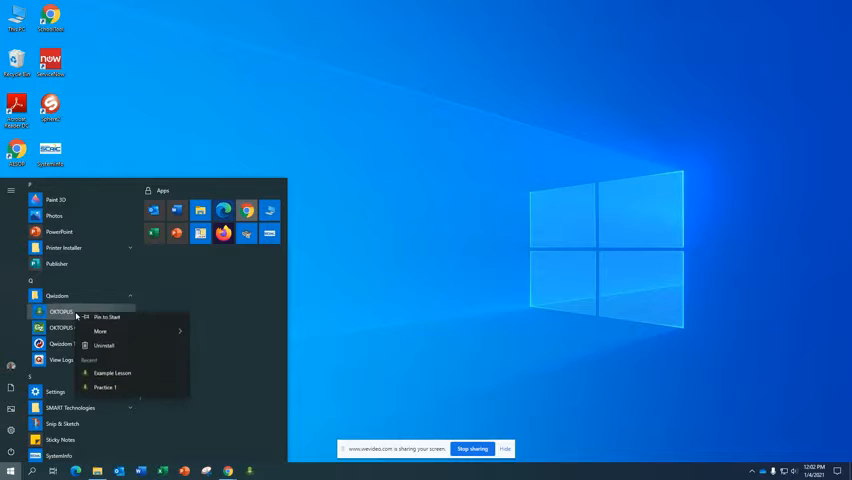
left_click(99, 335)
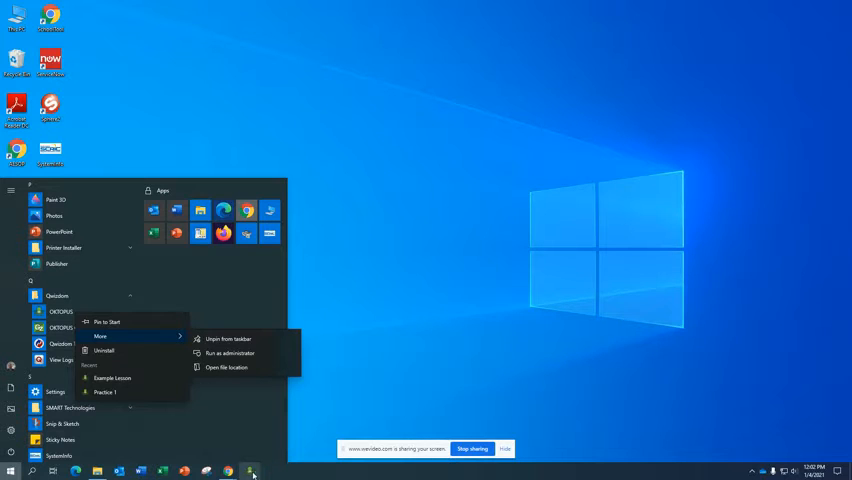
mouse_move(250, 471)
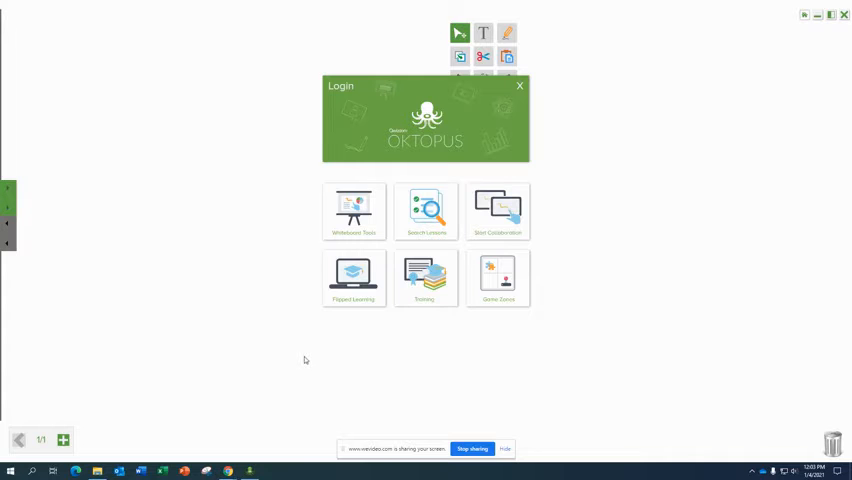
mouse_move(306, 375)
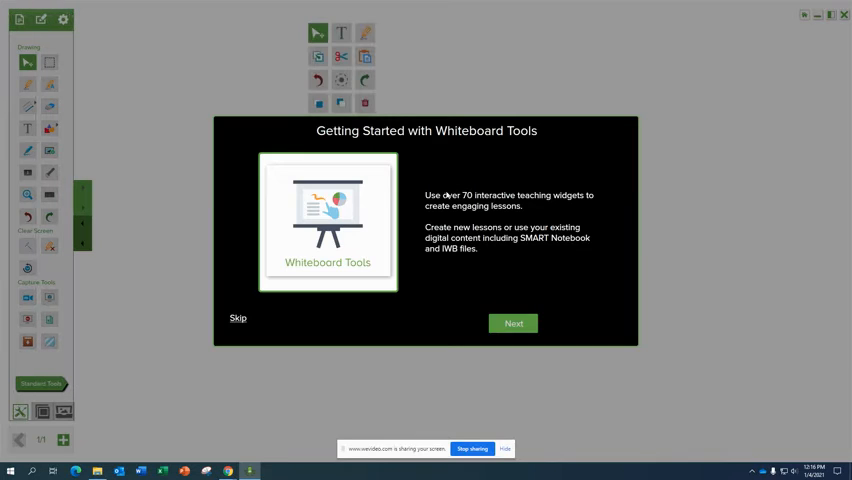
mouse_move(435, 315)
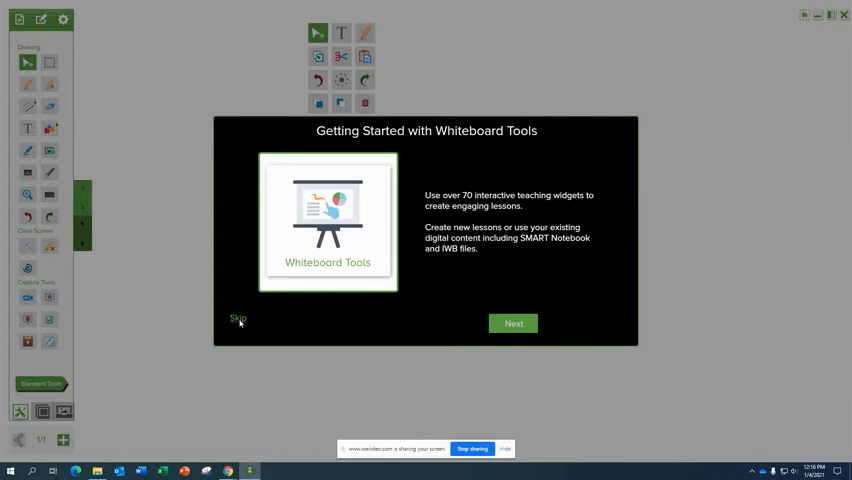
Step: Skip and finish the Getting Started introduction to reach the blank whiteboard
left_click(513, 323)
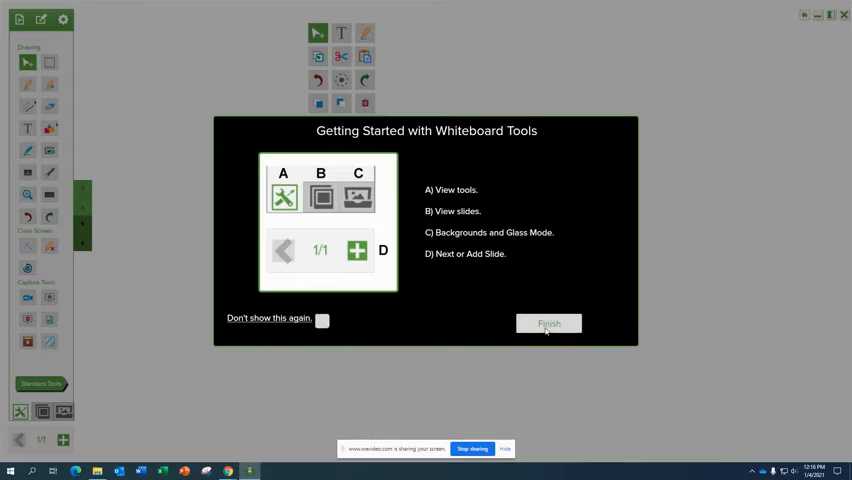
left_click(548, 323)
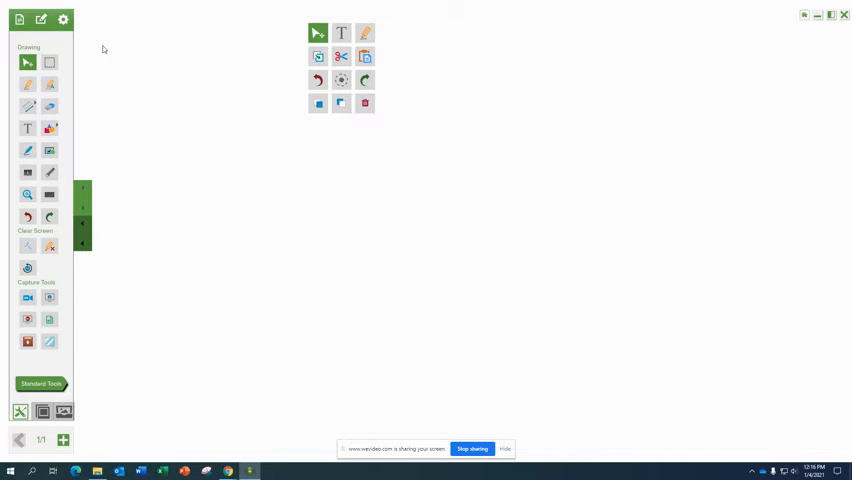
mouse_move(49, 85)
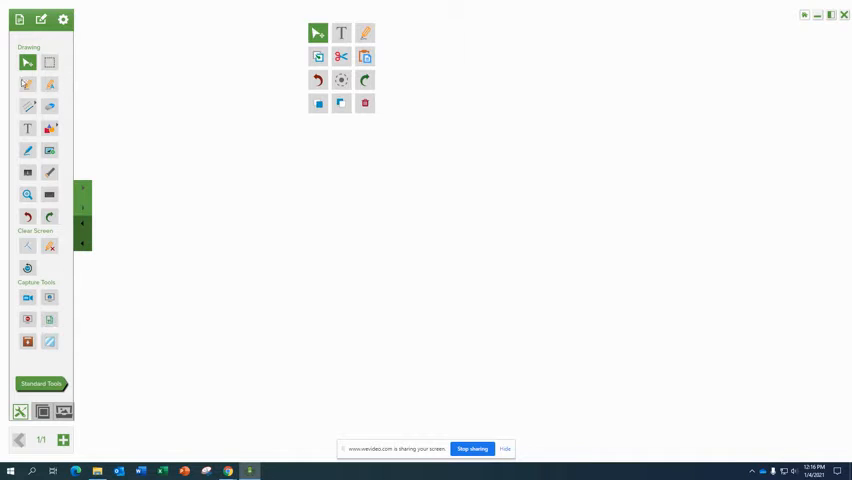
mouse_move(49, 107)
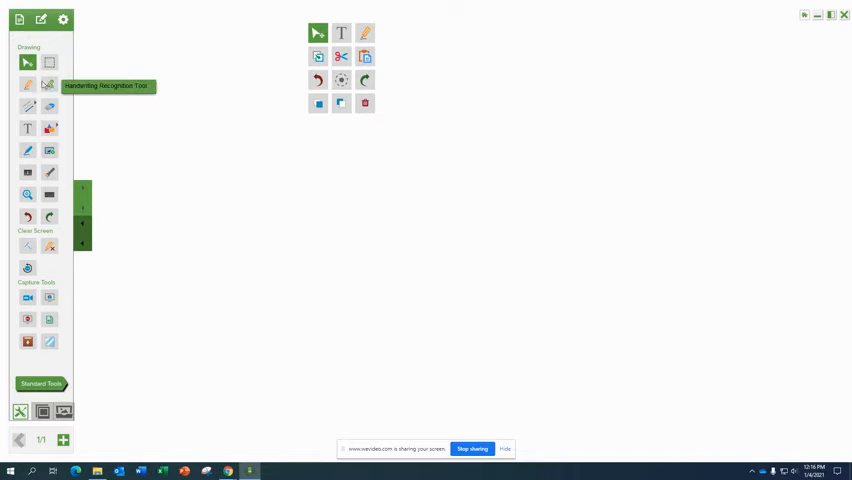
Step: Select the Handwriting Recognition Tool from the drawing tools
left_click(27, 84)
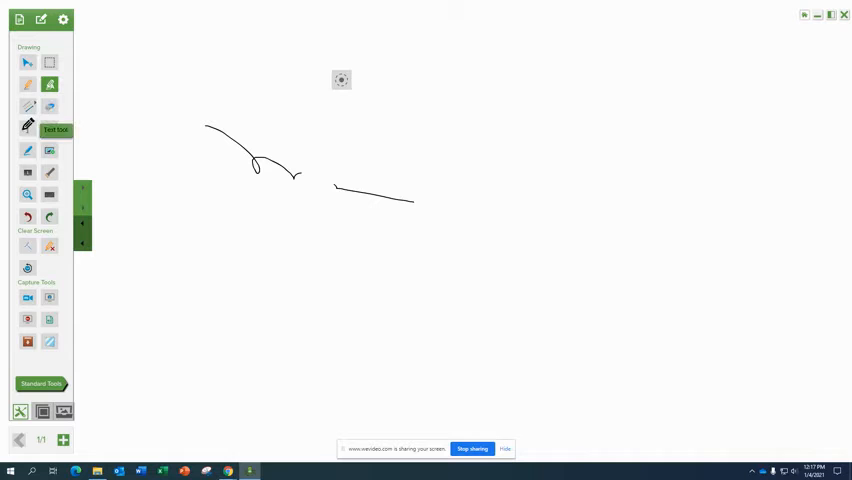
Step: Place a 'Start Typing...' text box above the ink strokes with the Text tool
left_click(27, 128)
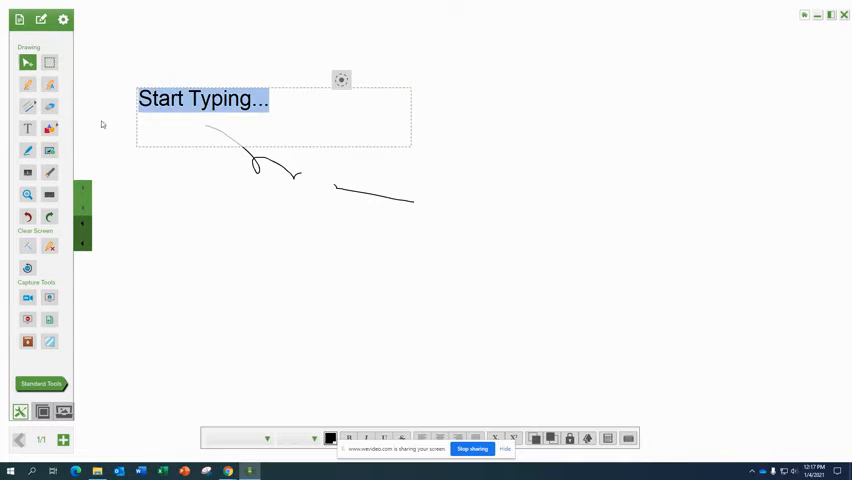
mouse_move(27, 150)
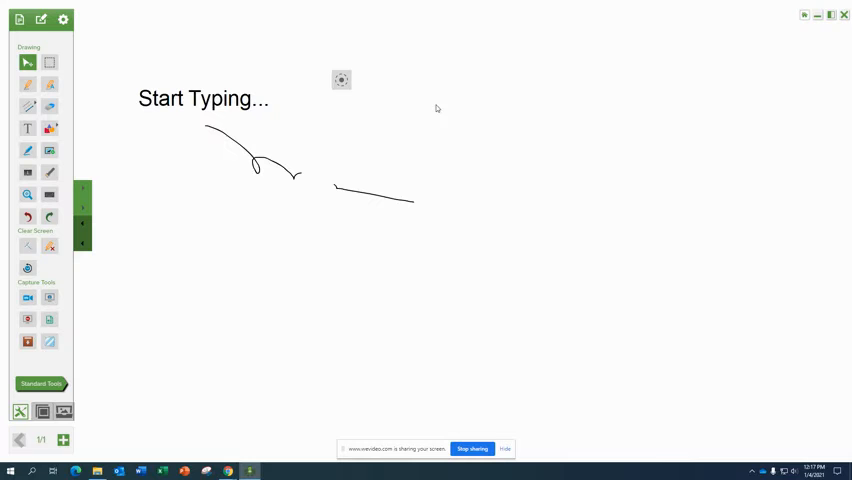
mouse_move(197, 288)
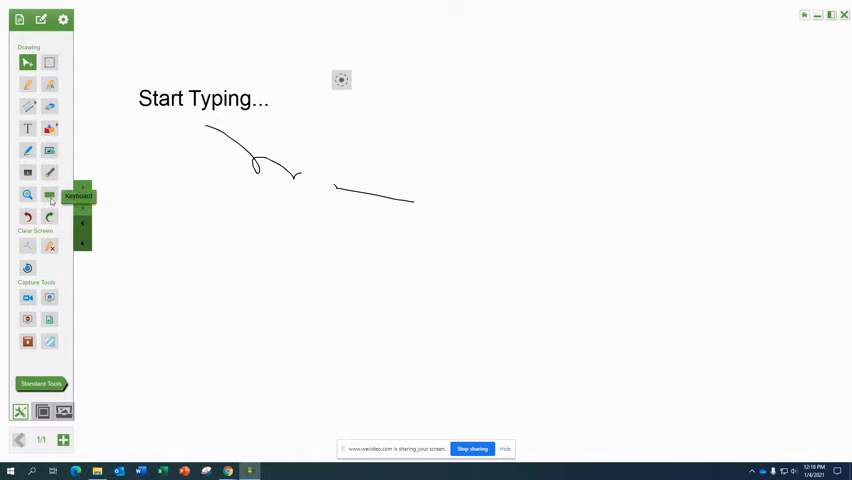
mouse_move(49, 245)
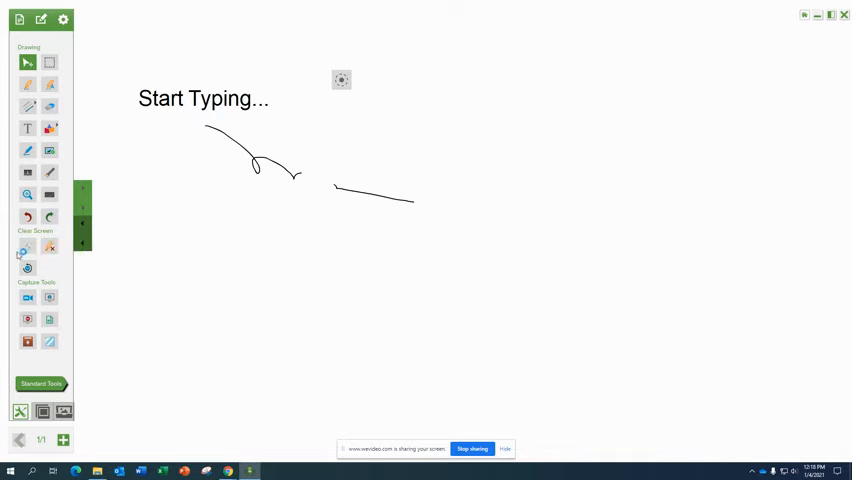
mouse_move(27, 267)
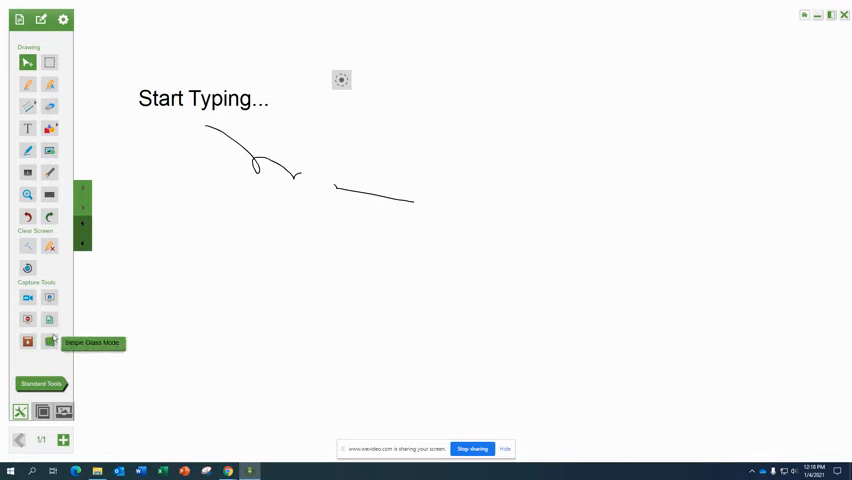
mouse_move(27, 298)
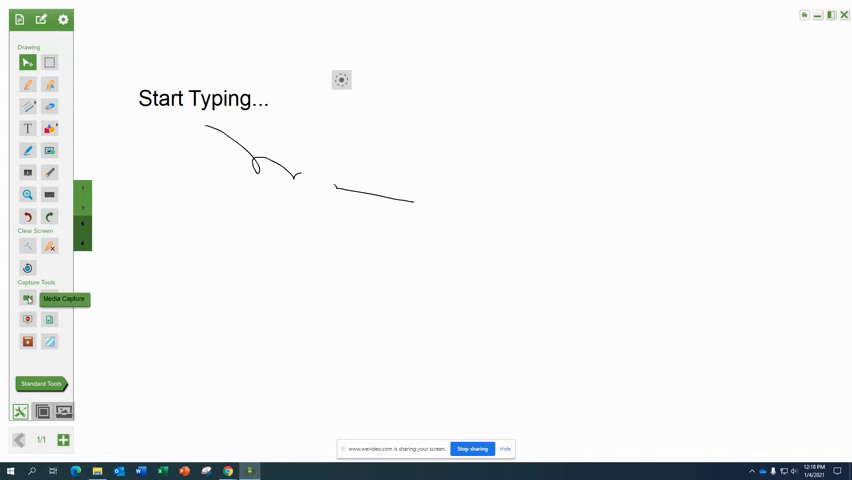
mouse_move(49, 298)
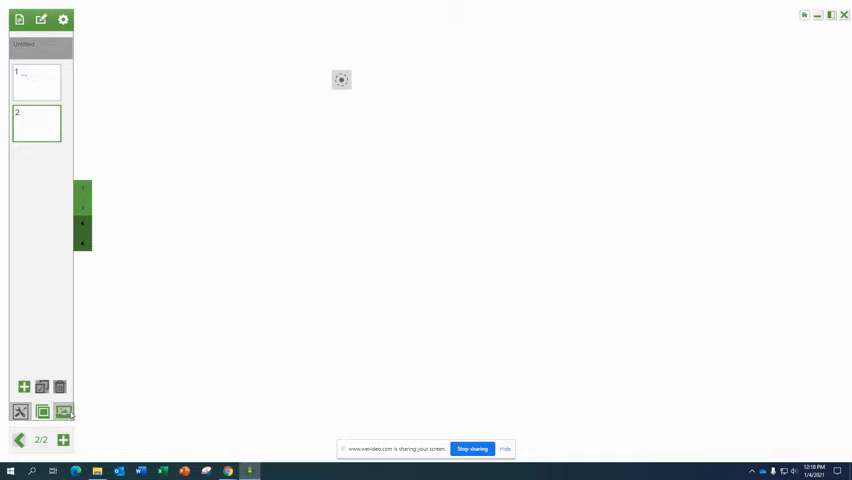
Step: Try the quadrant grid background on page 2, then restore plain white and the drawing tools
left_click(42, 411)
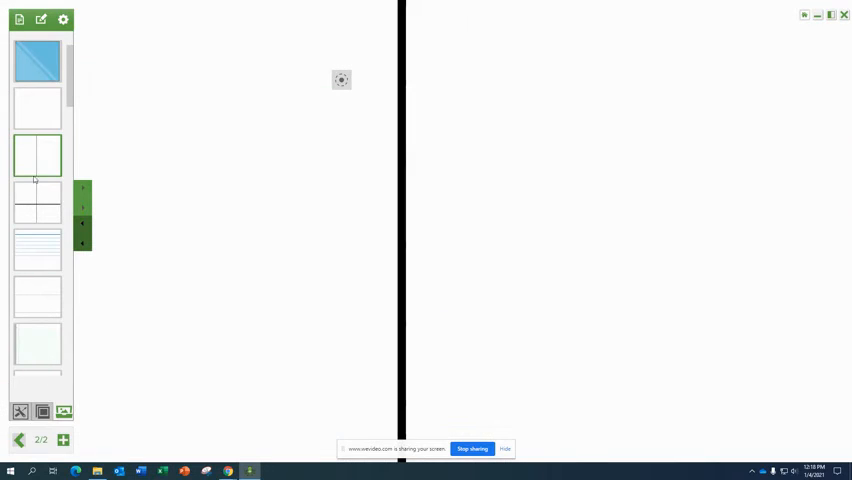
left_click(37, 203)
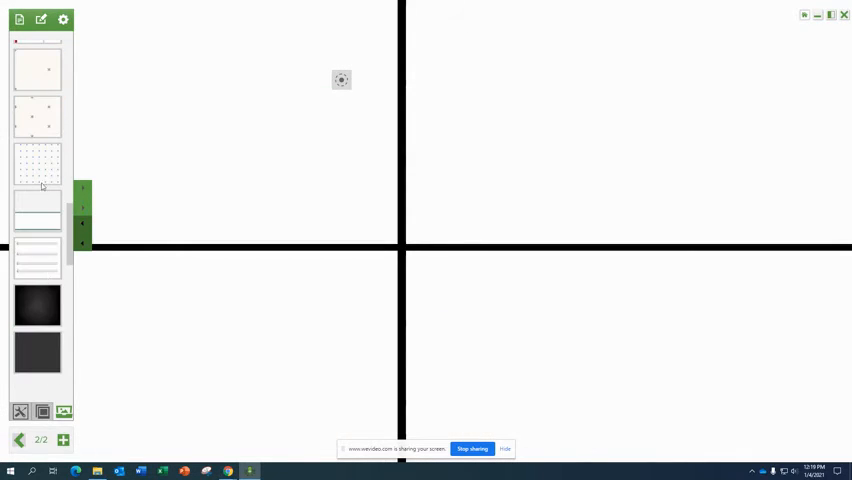
left_click(37, 258)
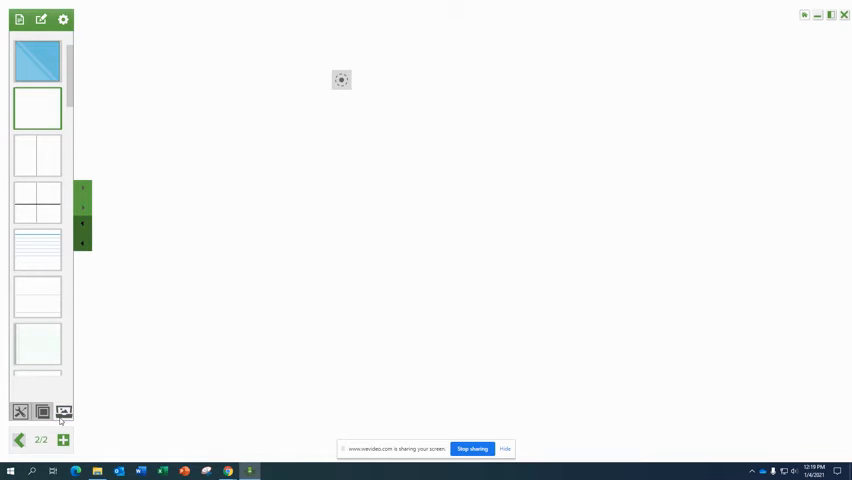
left_click(42, 411)
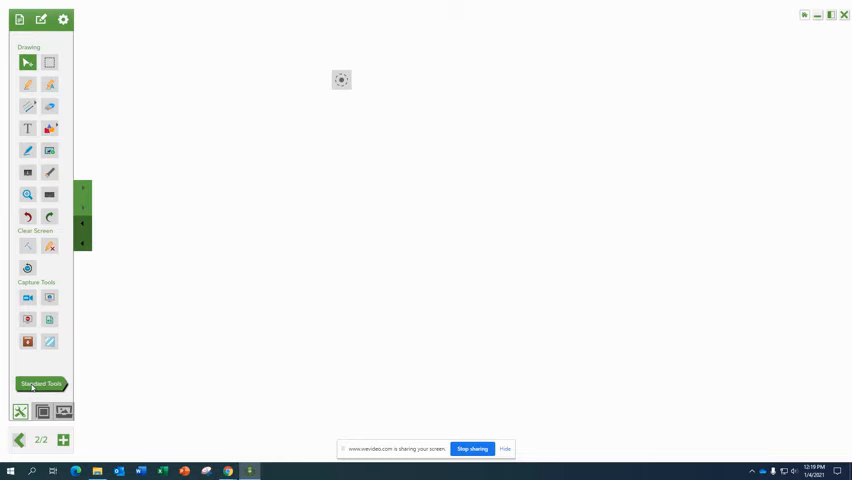
left_click(40, 384)
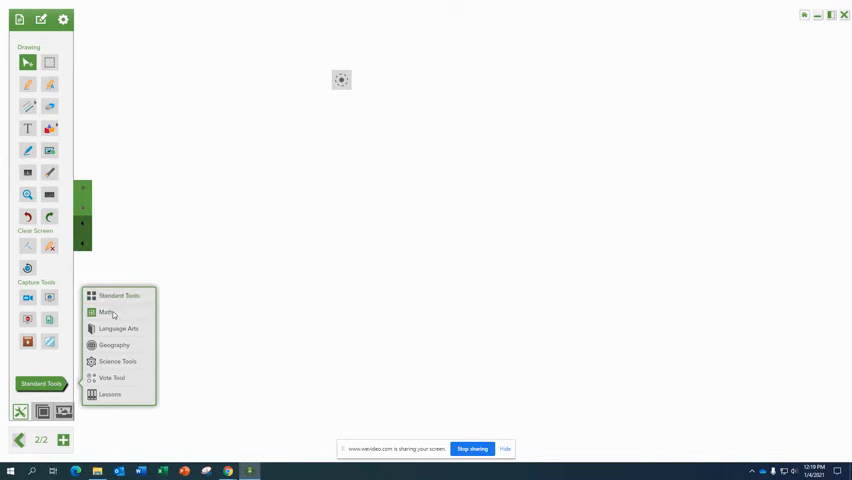
left_click(106, 312)
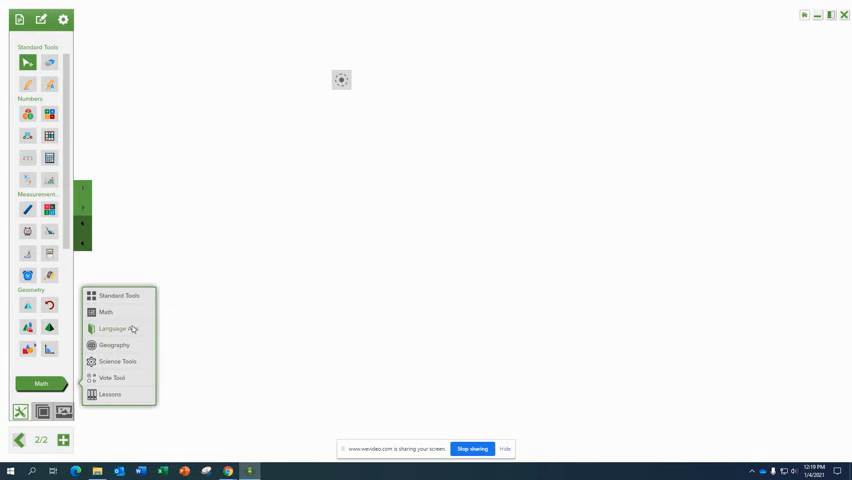
left_click(113, 329)
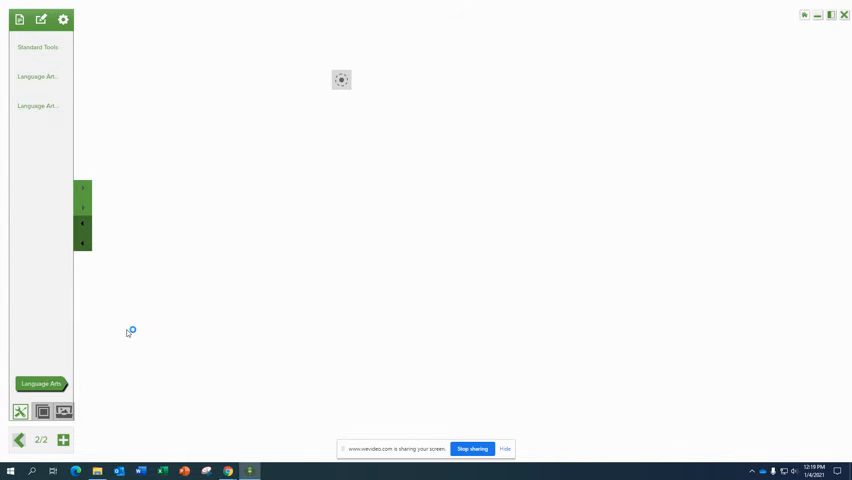
left_click(41, 384)
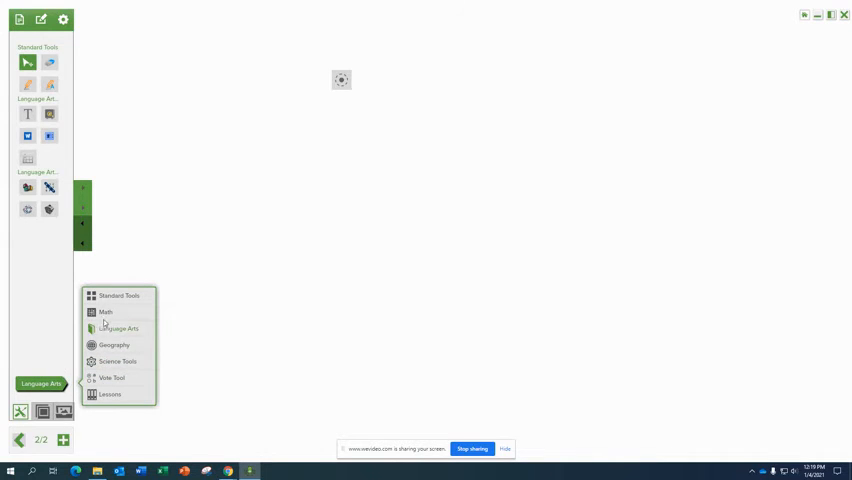
left_click(105, 311)
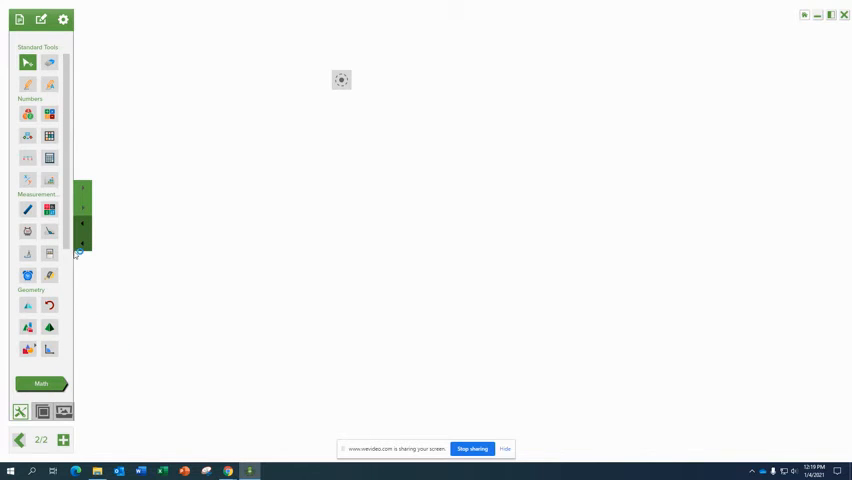
scroll("down", 3)
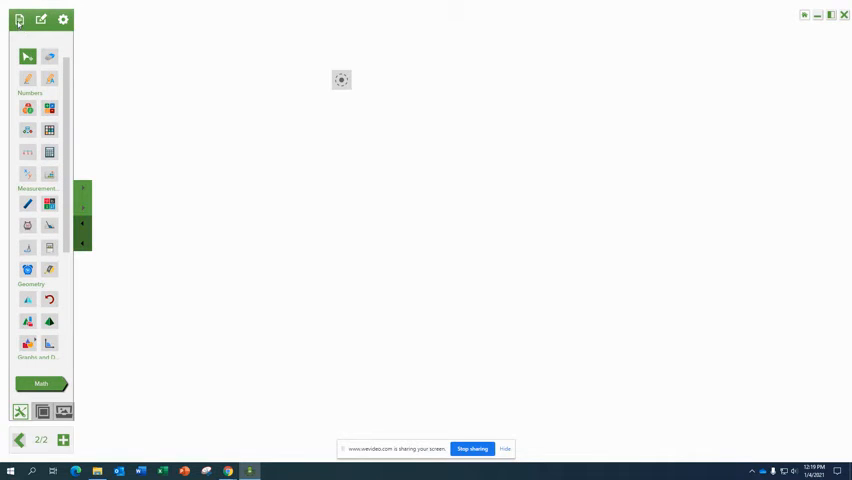
Step: Insert the 'Copy of Parts of a Flower Quiz' PDF via File > Insert PDF
left_click(18, 19)
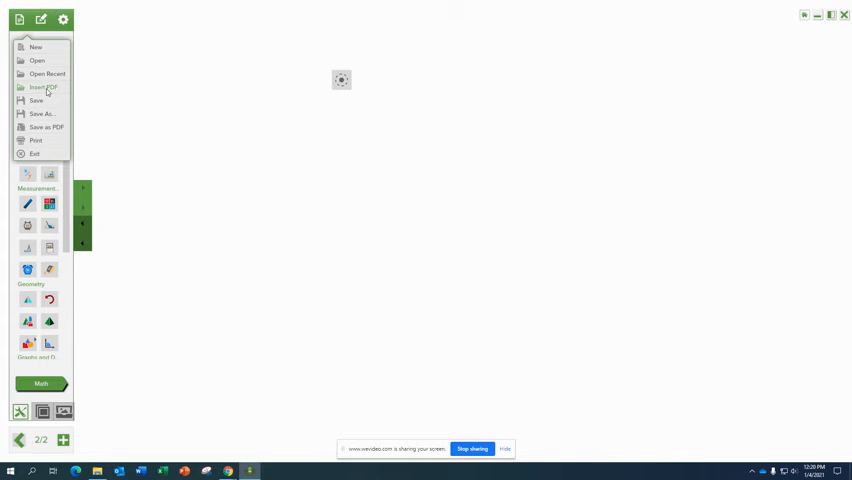
left_click(42, 88)
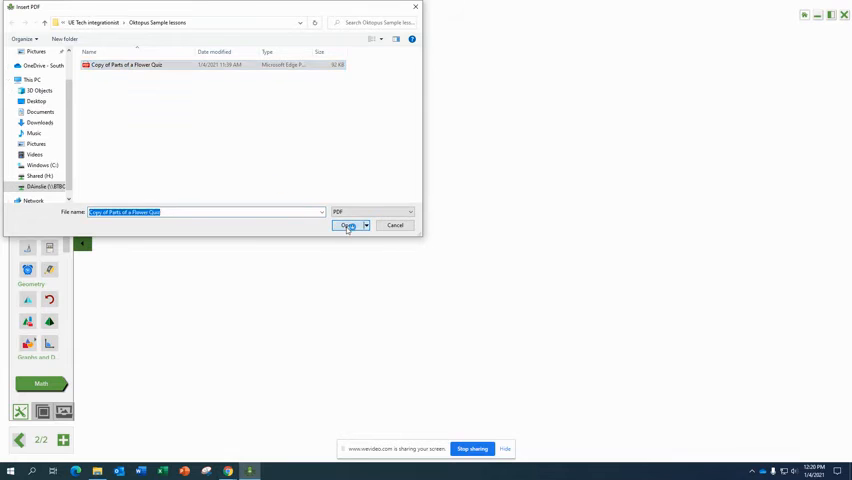
left_click(348, 225)
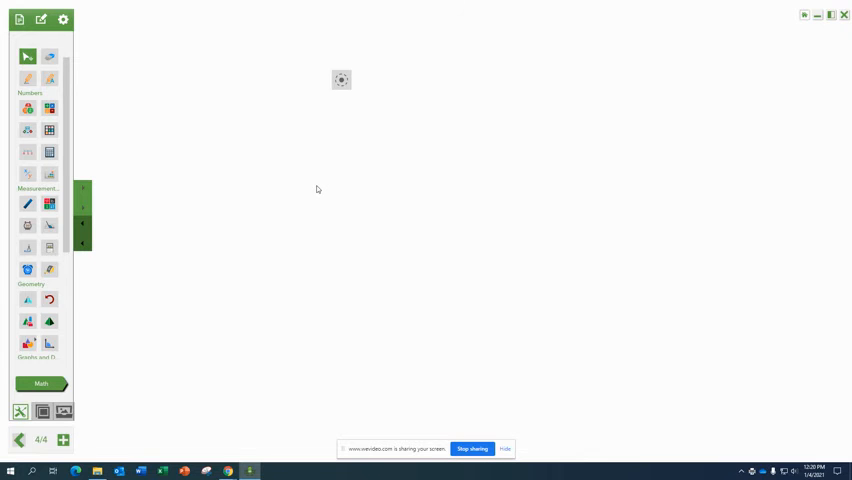
mouse_move(324, 186)
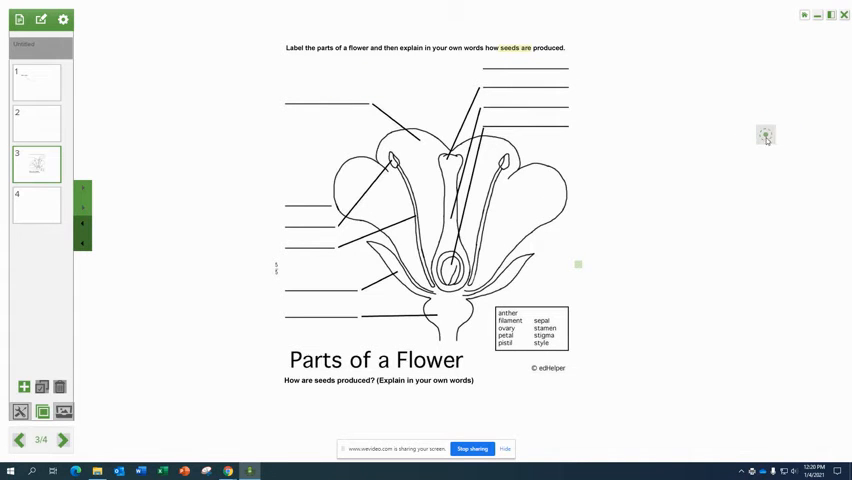
Step: Ink a pen mark along the top-right answer line of the flower worksheet
left_click(765, 135)
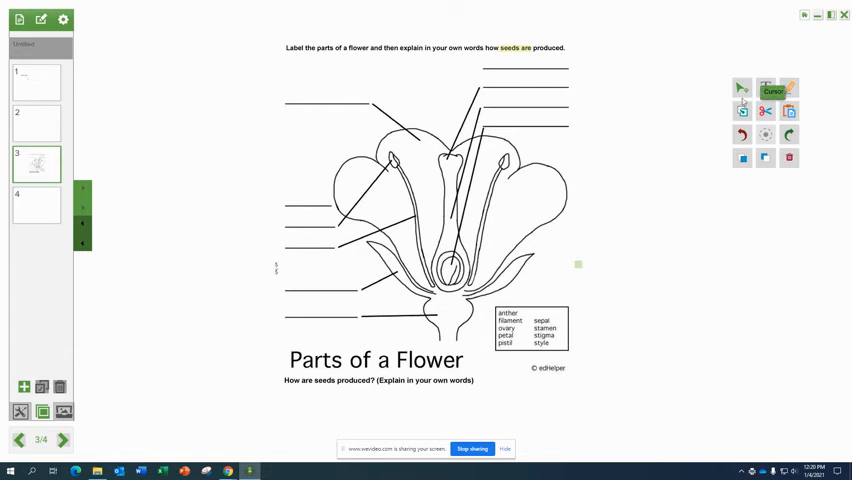
left_click(790, 88)
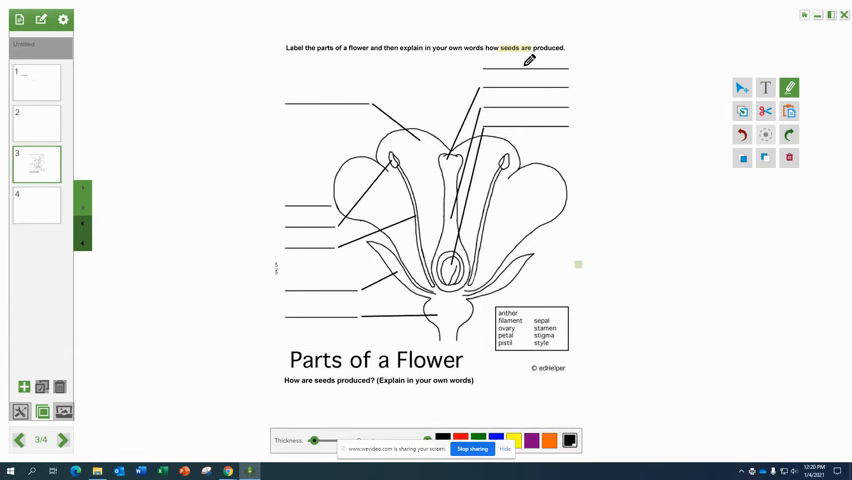
left_click_drag(485, 68, 520, 62)
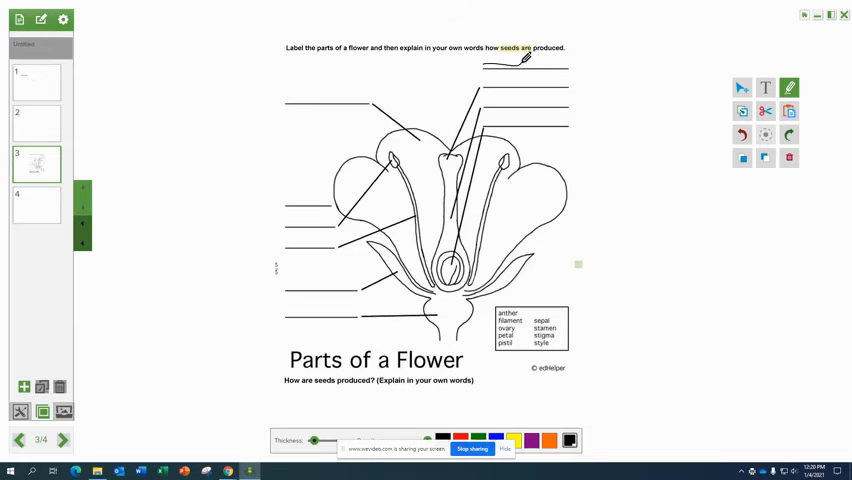
left_click_drag(512, 60, 545, 62)
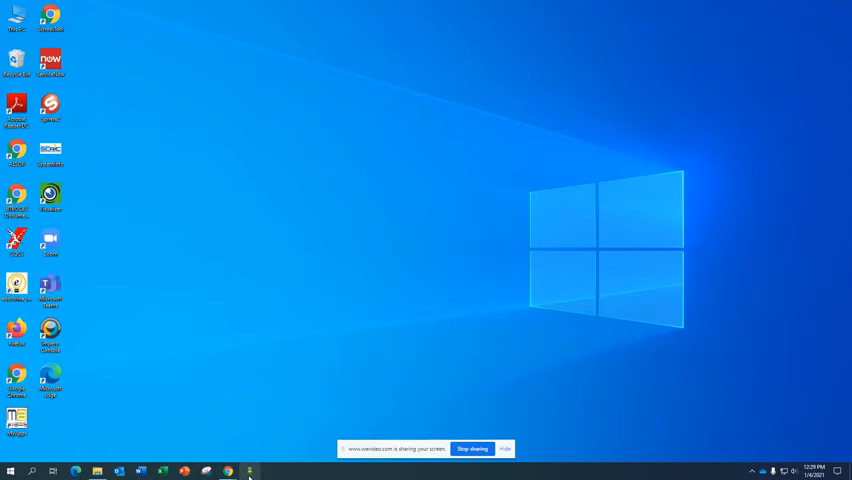
Step: Relaunch OKTOPUS from the taskbar, close the Getting Started guide, and open the File menu
left_click(247, 471)
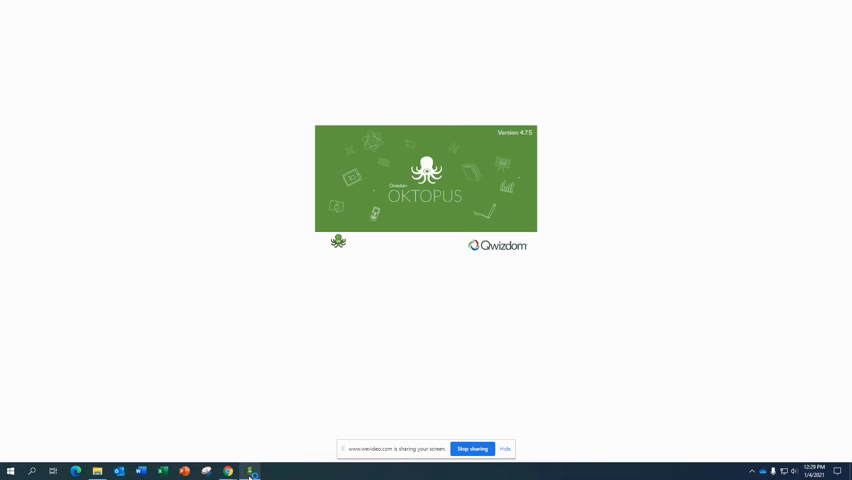
mouse_move(371, 346)
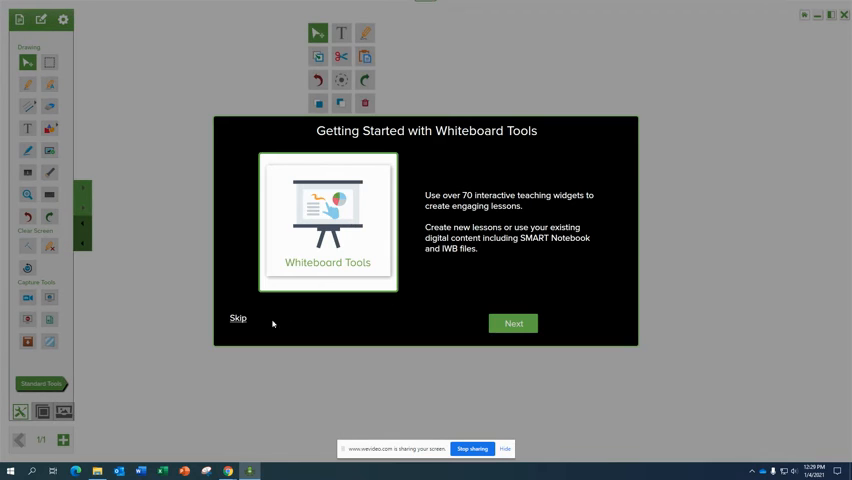
left_click(513, 323)
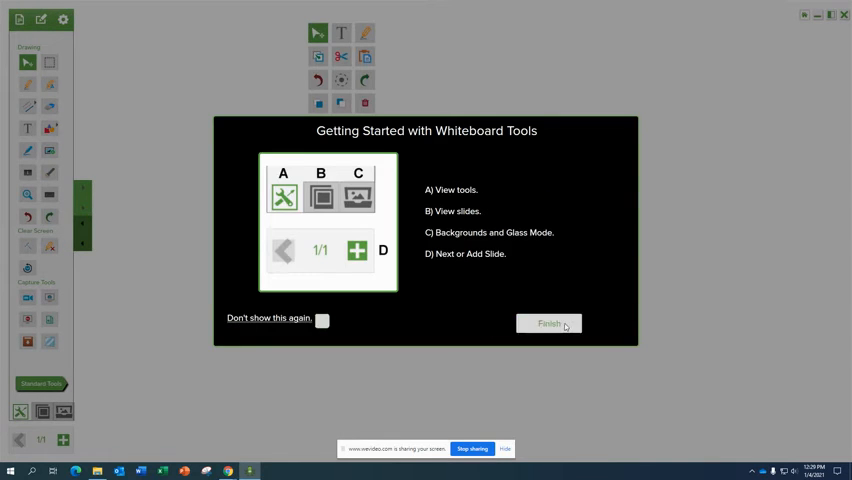
left_click(549, 323)
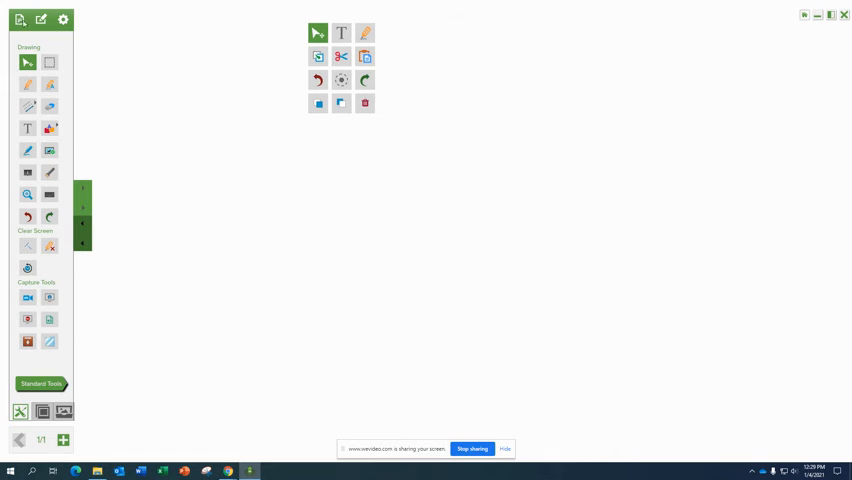
left_click(20, 19)
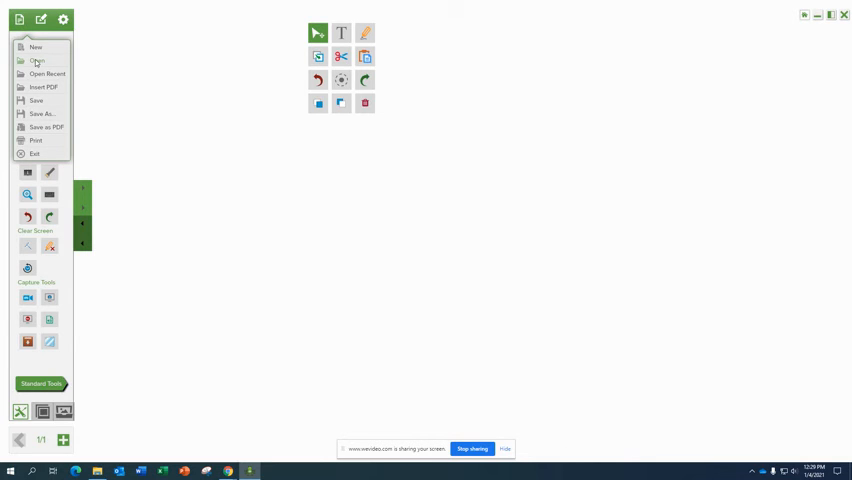
Step: Open Example Lesson from the Oktopus Sample lessons folder, showing its seven pages
left_click(37, 61)
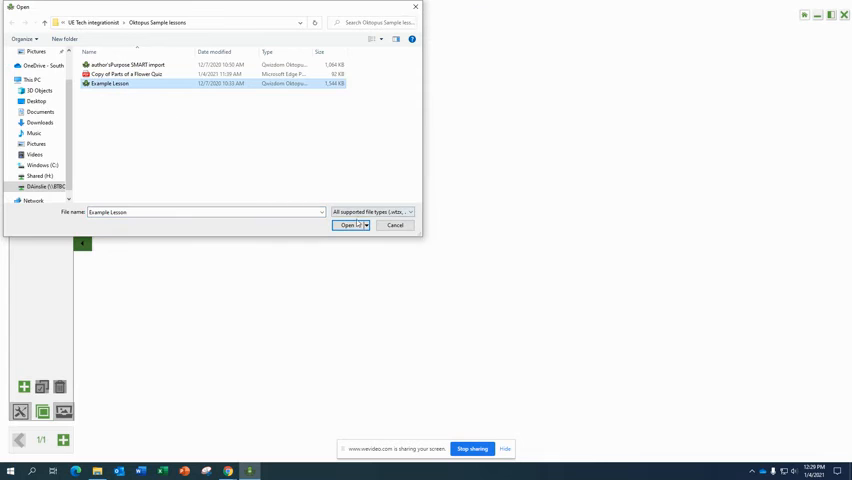
left_click(347, 225)
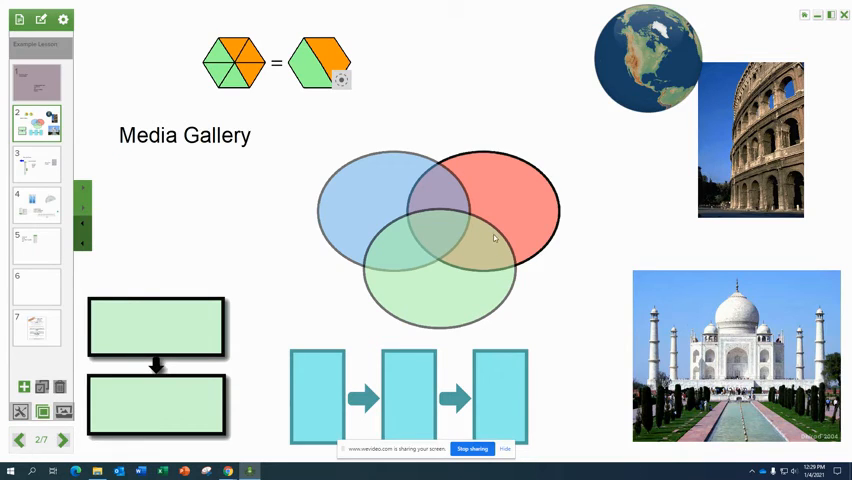
mouse_move(362, 87)
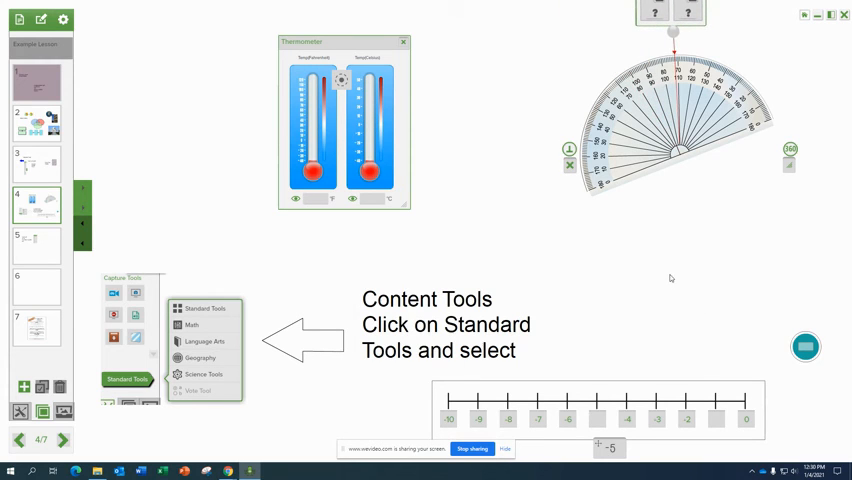
mouse_move(207, 241)
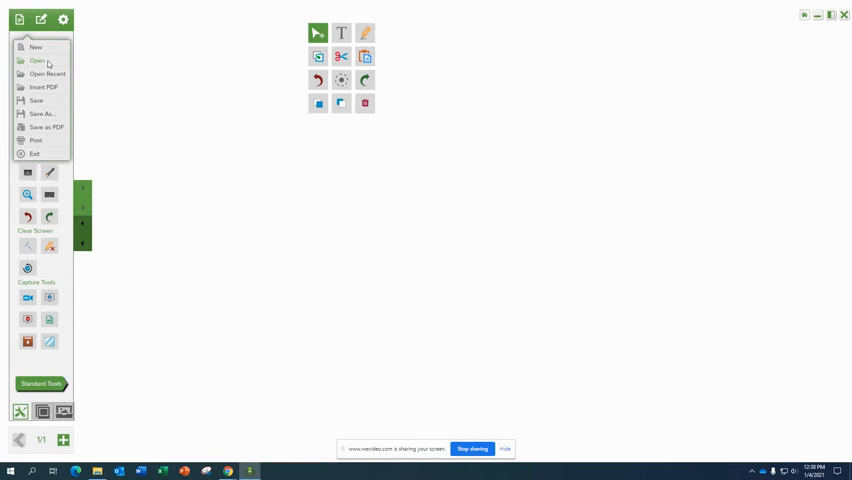
Step: Browse to the Notebook Examples folder and open the author'sPurpose Notebook file
left_click(37, 61)
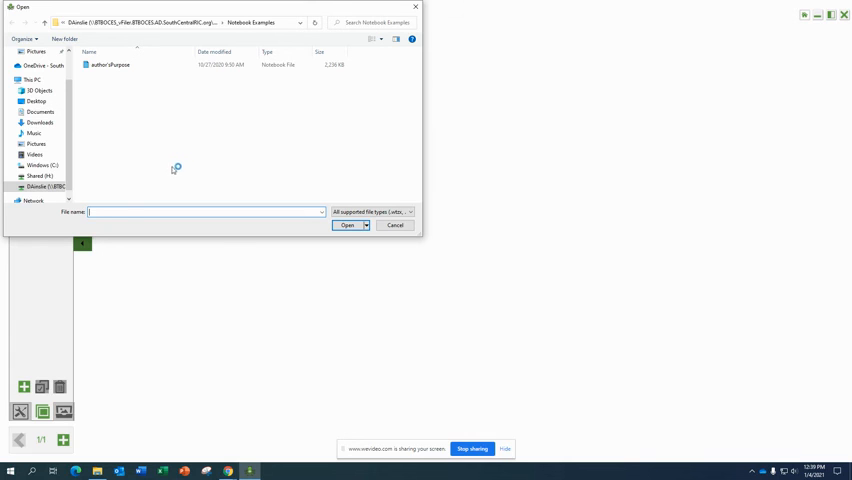
left_click(110, 65)
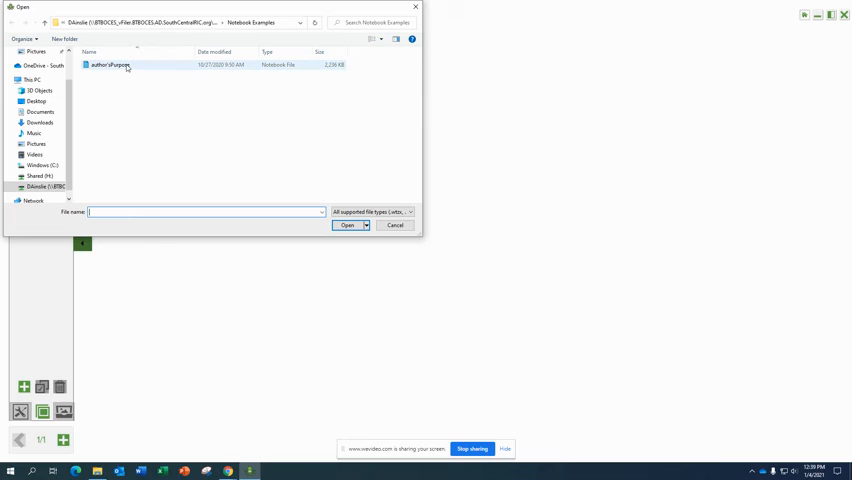
left_click(110, 65)
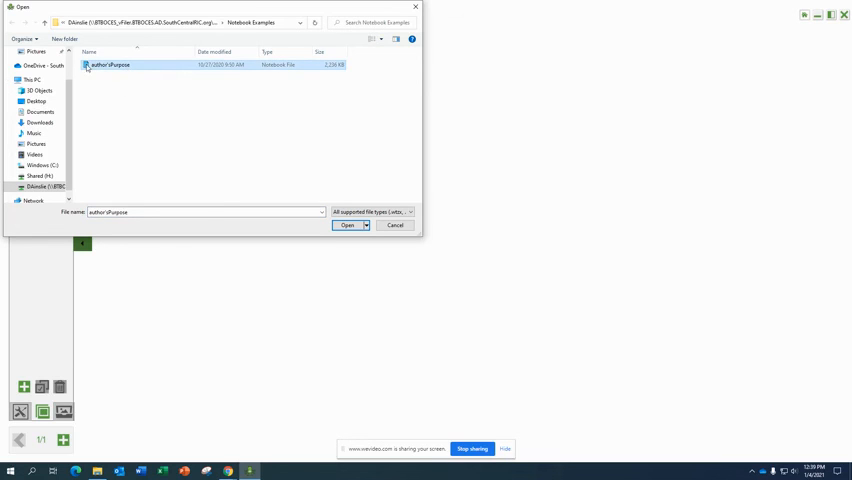
mouse_move(308, 193)
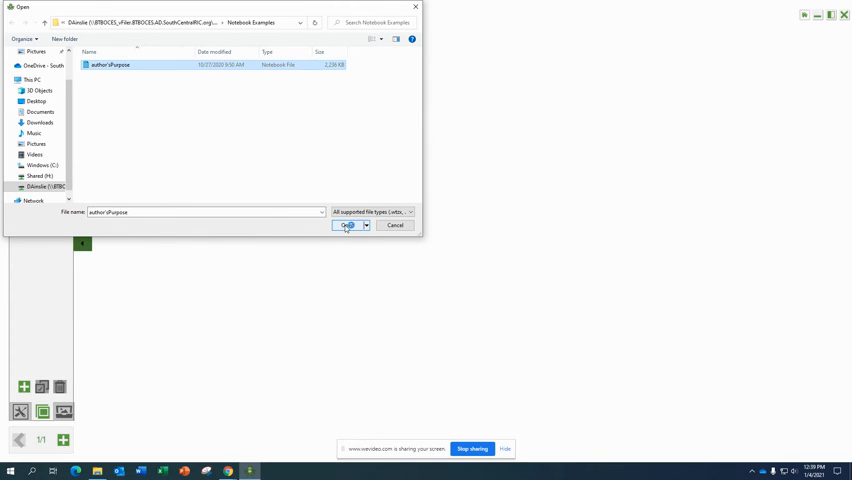
left_click(345, 225)
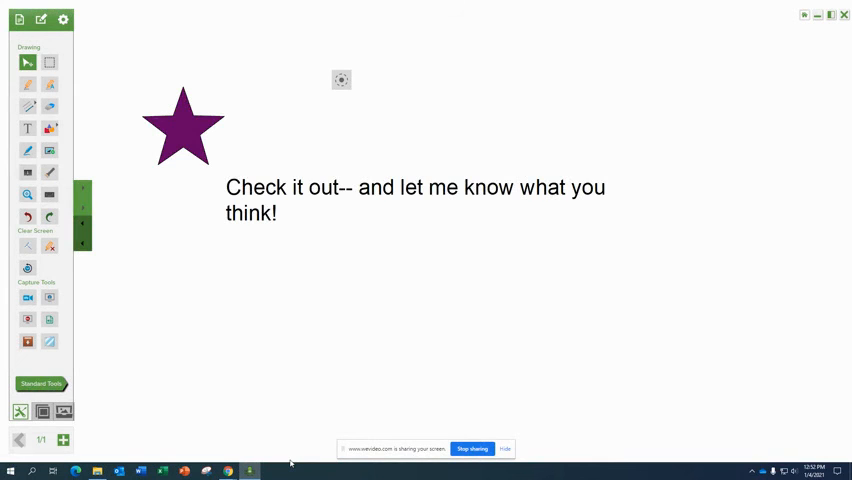
mouse_move(292, 461)
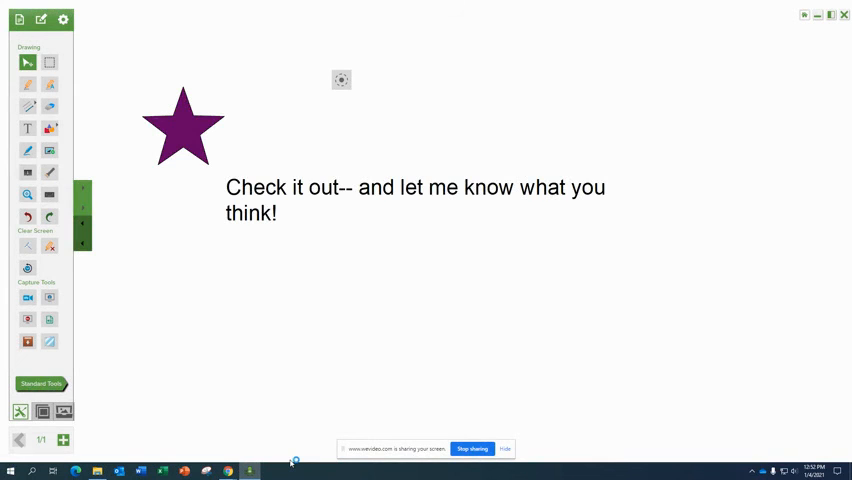